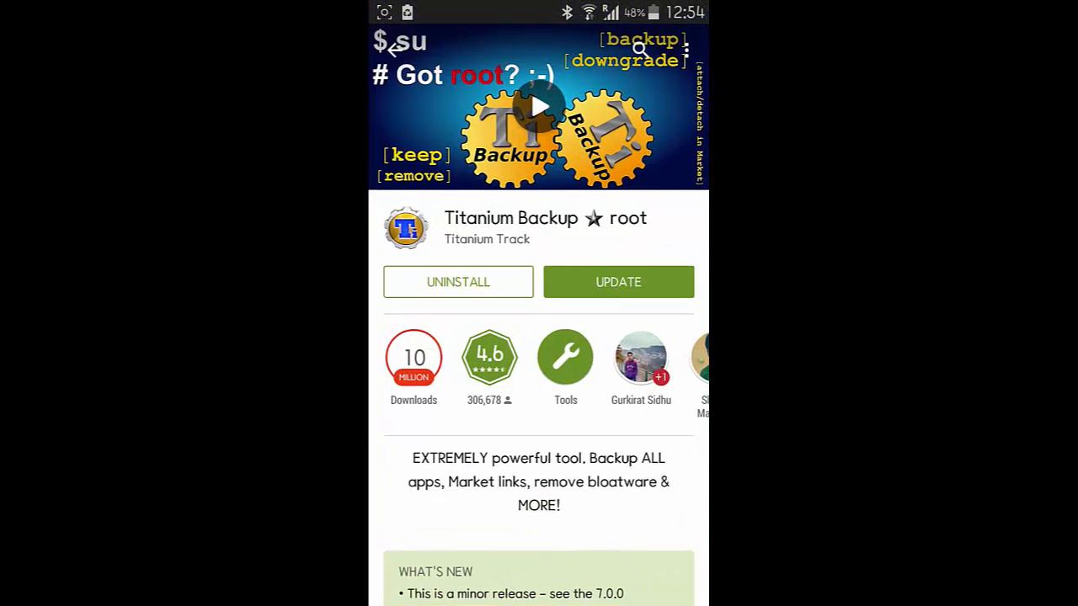
Step: Remove Titanium Backup ★ root from the phone via its store page and confirm with OK
click(640, 48)
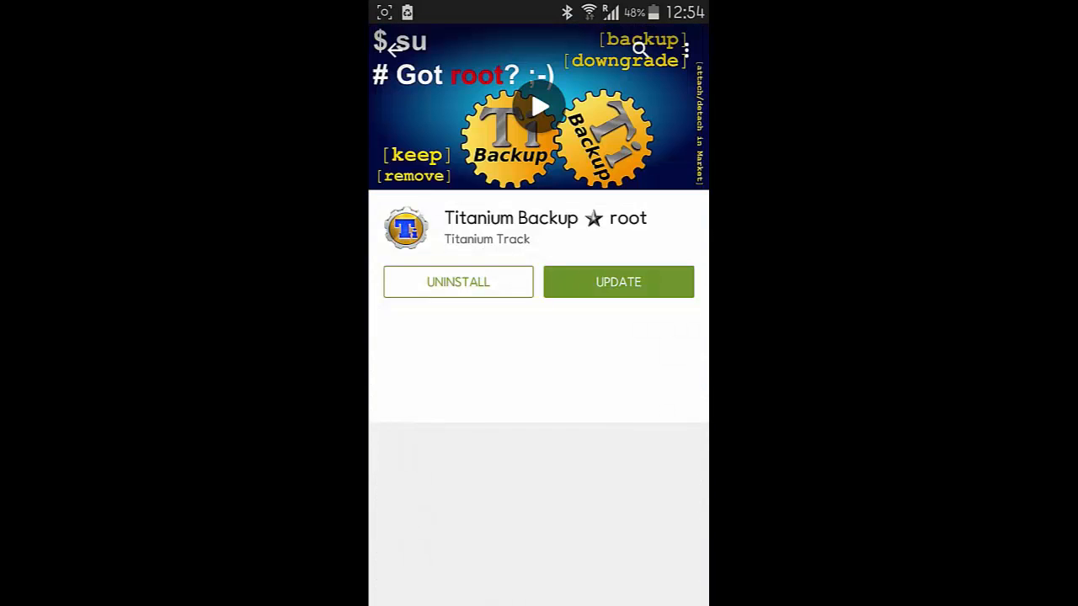
click(458, 281)
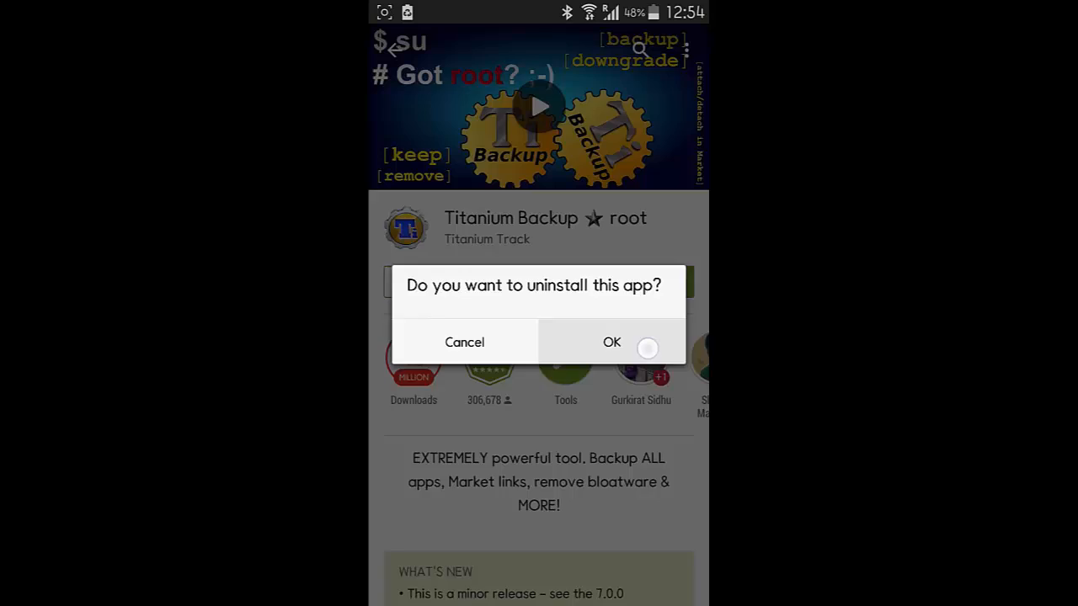
click(611, 342)
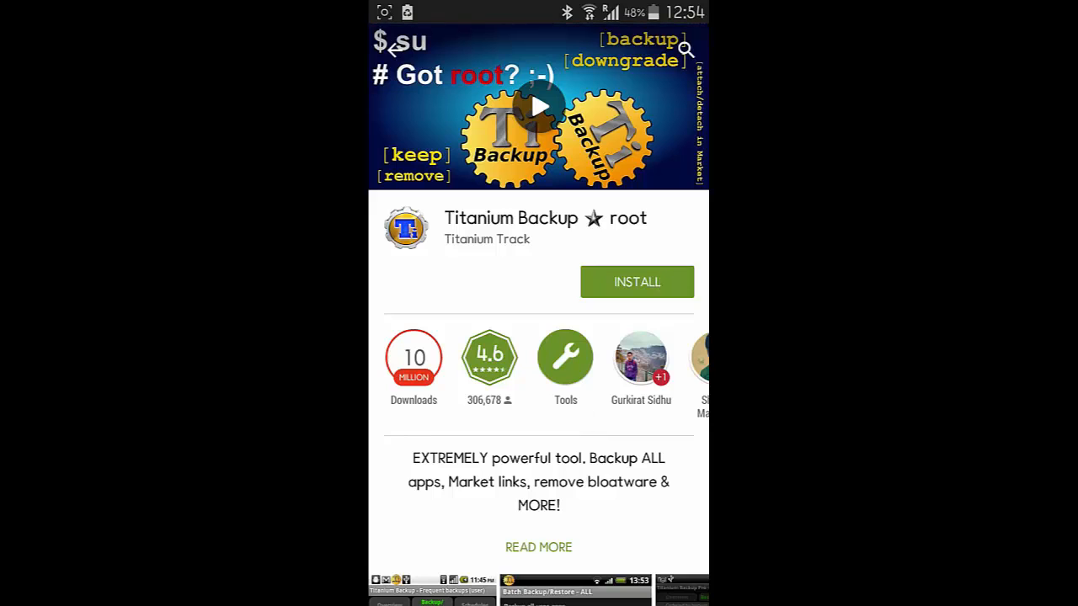
Step: Install Titanium Backup ★ root again from its store page and wait for it to launch
click(636, 281)
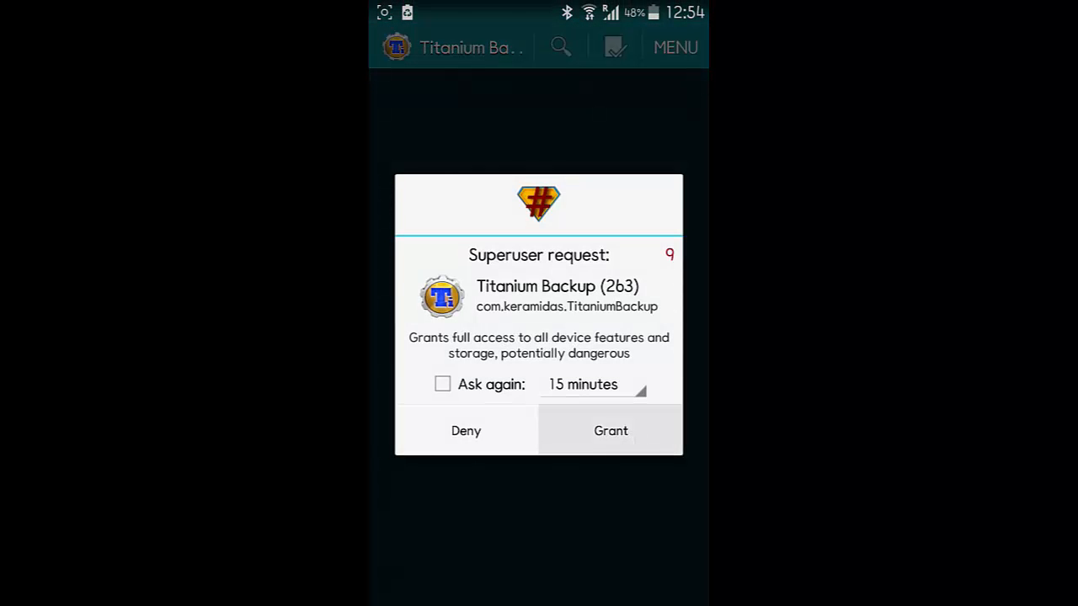
Step: Grant the Superuser full root access request and accept the mount namespace separation warning
click(610, 431)
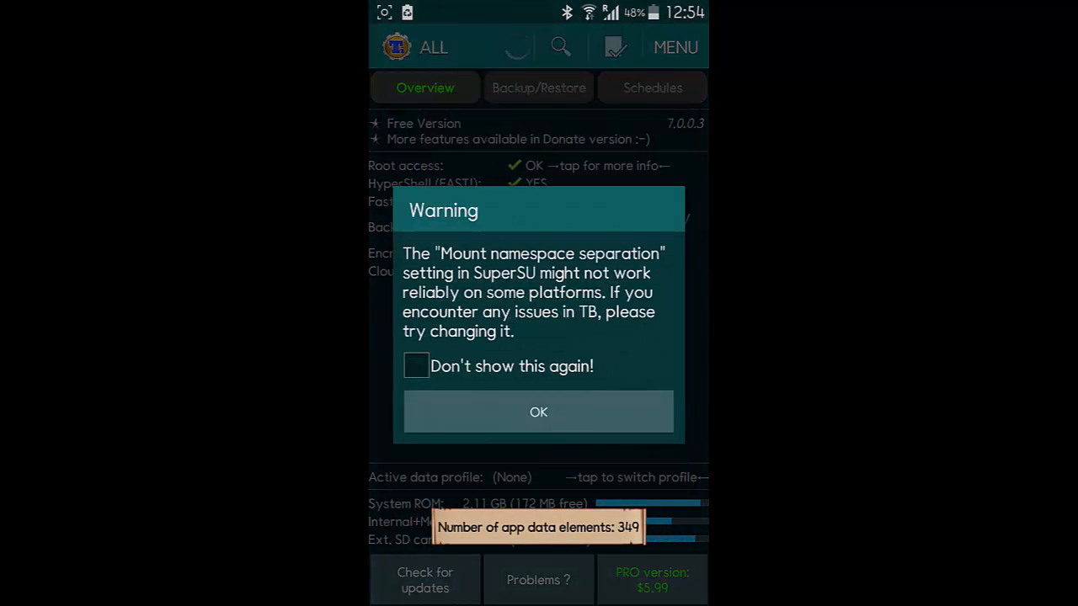
click(539, 411)
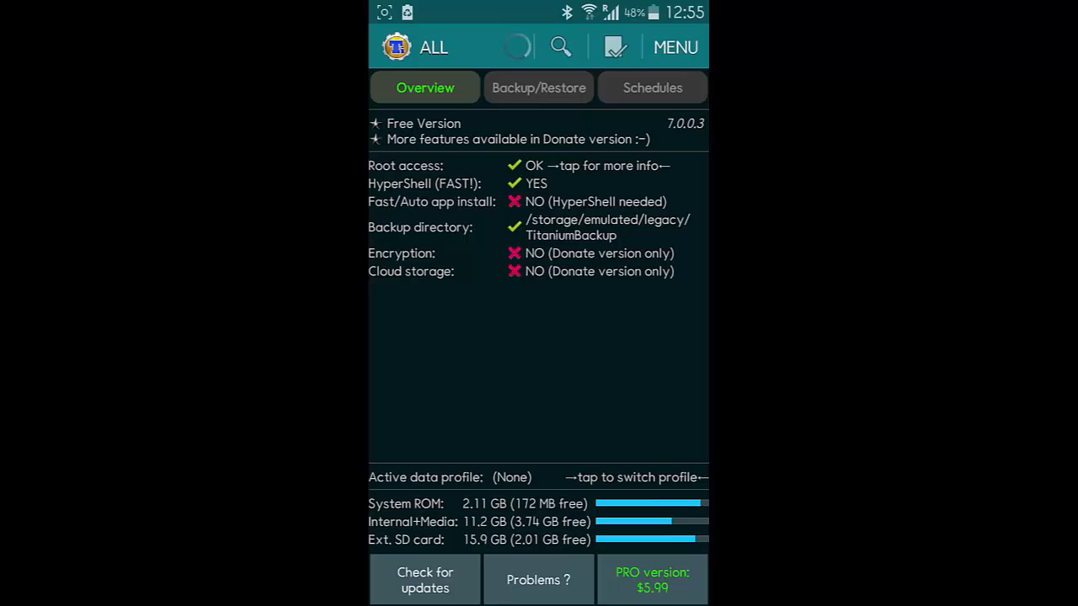